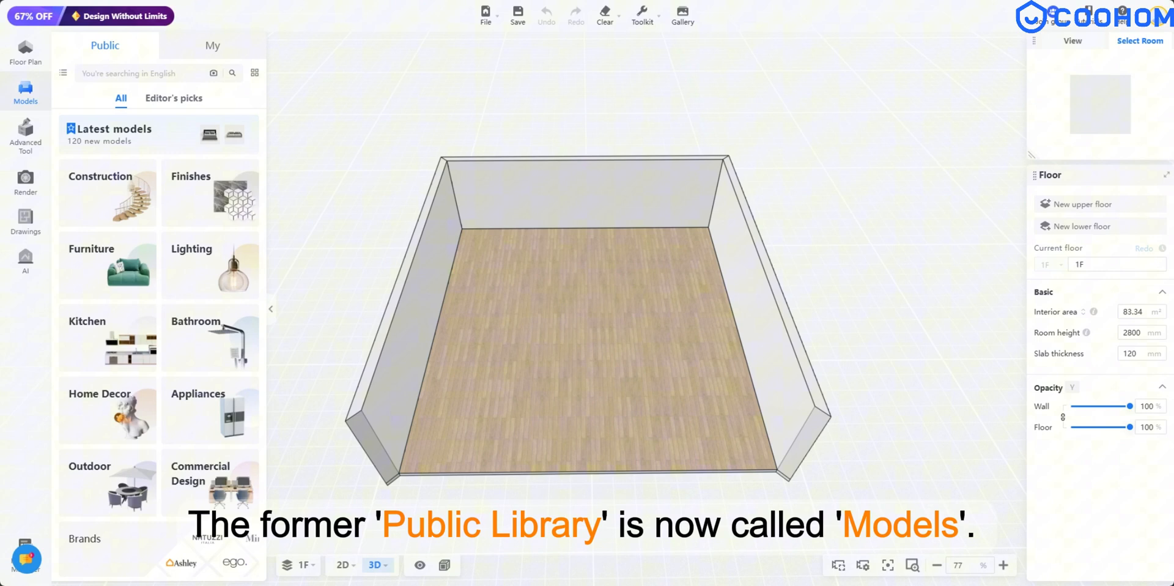
# Show the personal Uploads collection under the My tab of the Models panel.
pyautogui.click(212, 45)
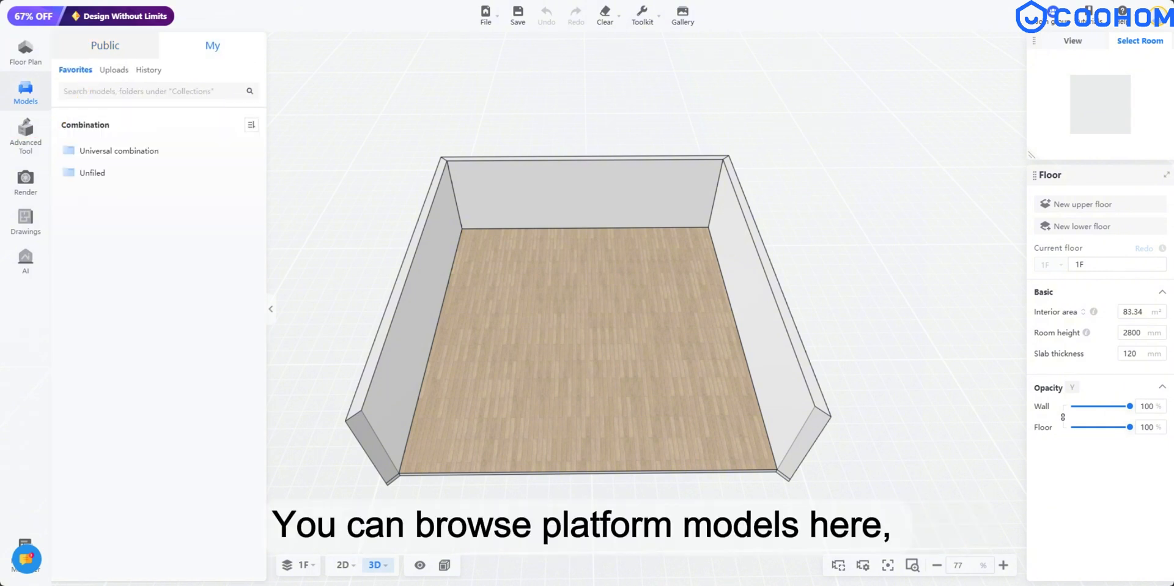
pyautogui.click(113, 70)
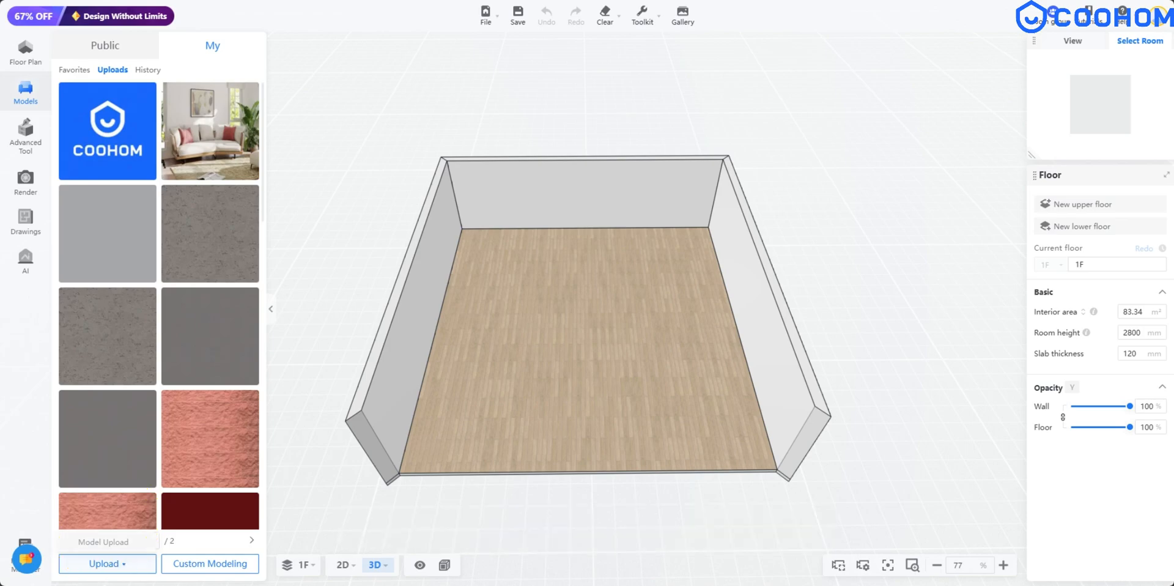
# Show the Advanced Tool list with Kitchen & Bath, Closet, Doors & Windows and Custom Modeling.
pyautogui.click(105, 45)
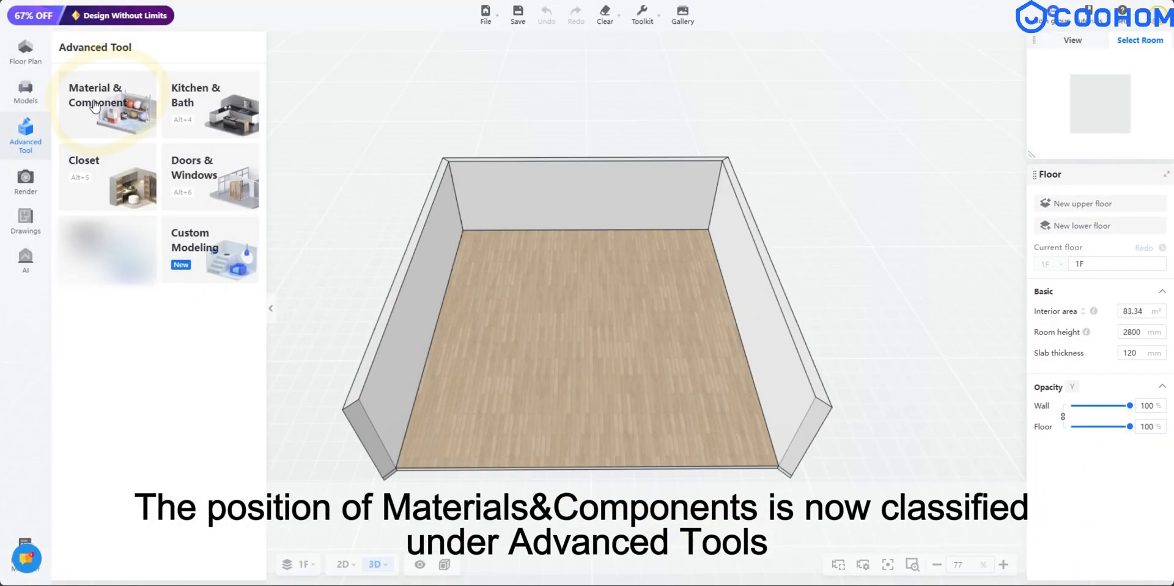
pyautogui.click(108, 104)
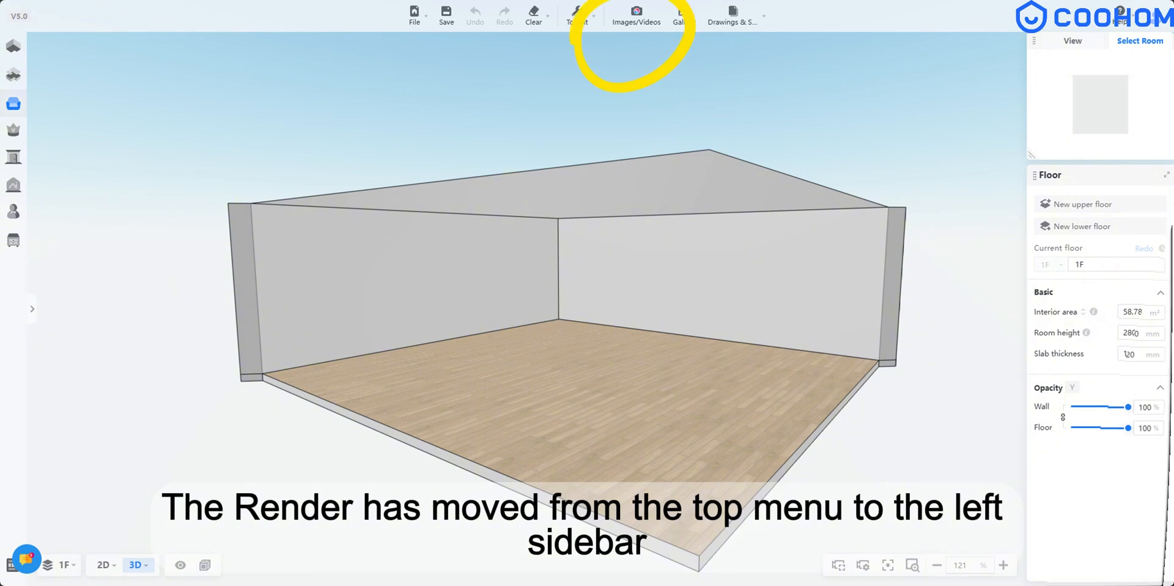
# Enter the Images/Videos render workspace and review its resolution and lighting settings.
pyautogui.click(26, 133)
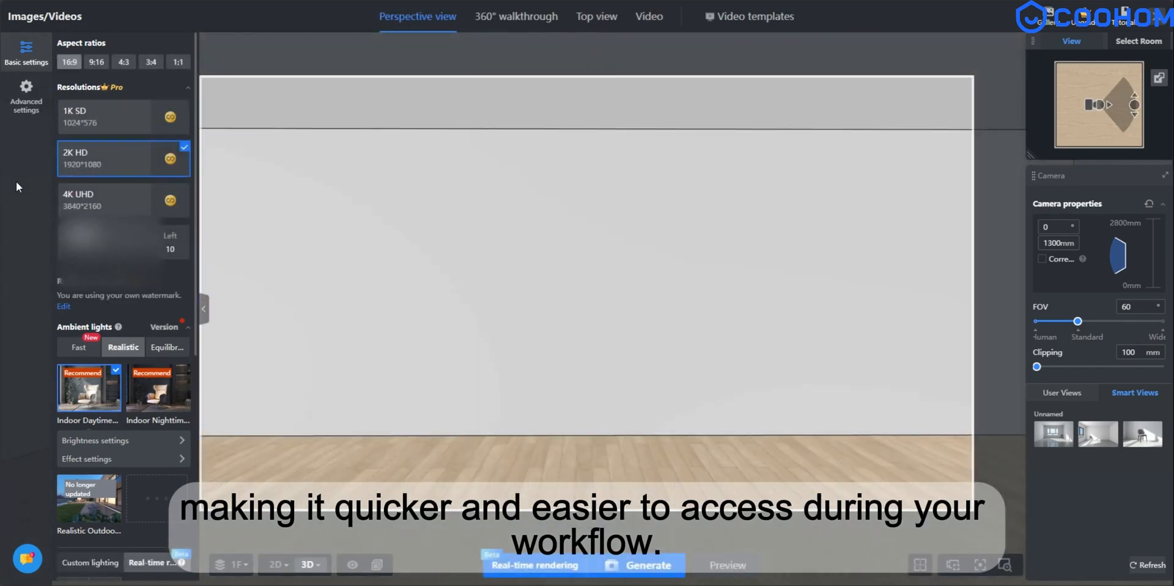
pyautogui.scroll(-3)
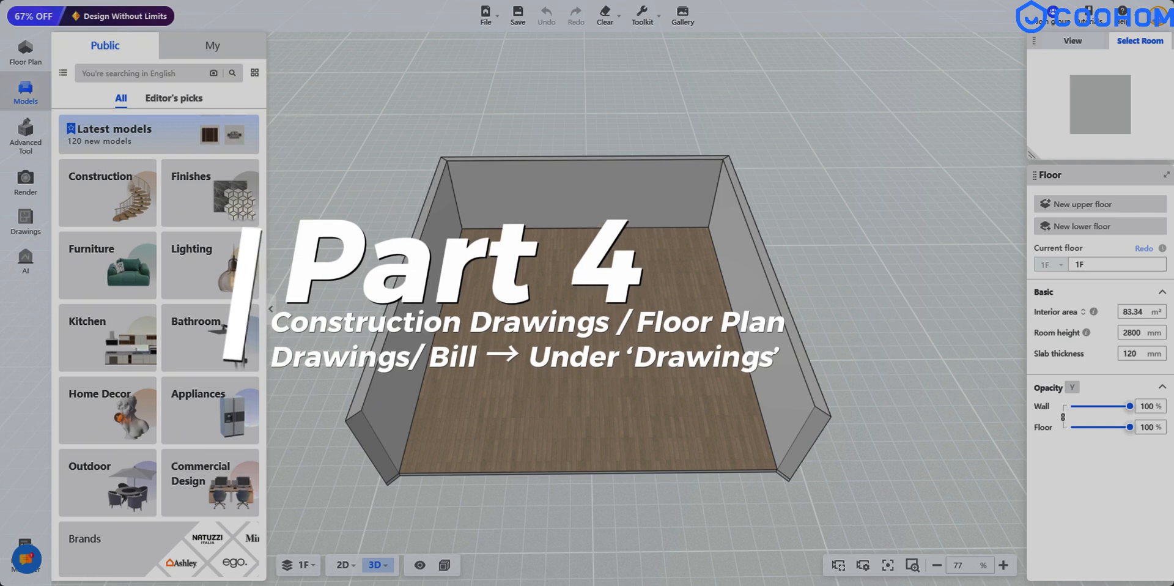
pyautogui.click(732, 16)
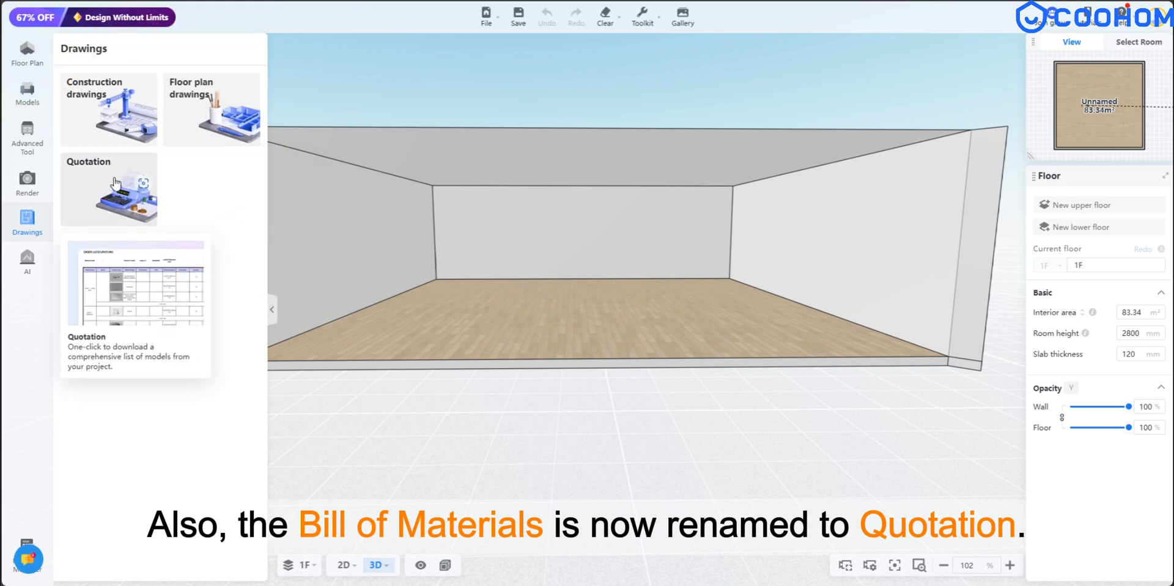
pyautogui.click(27, 91)
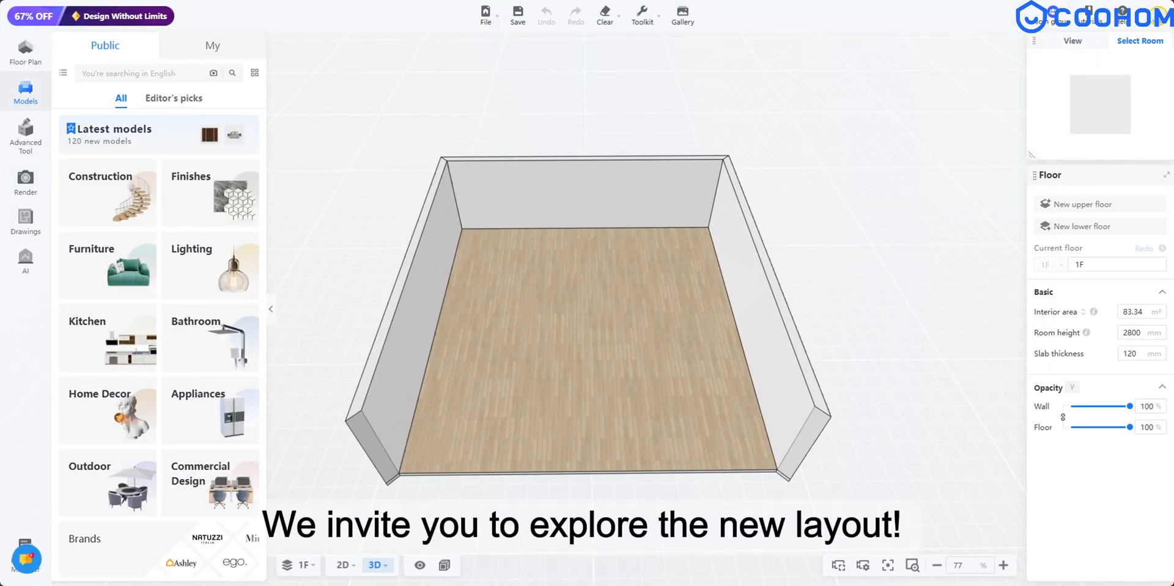